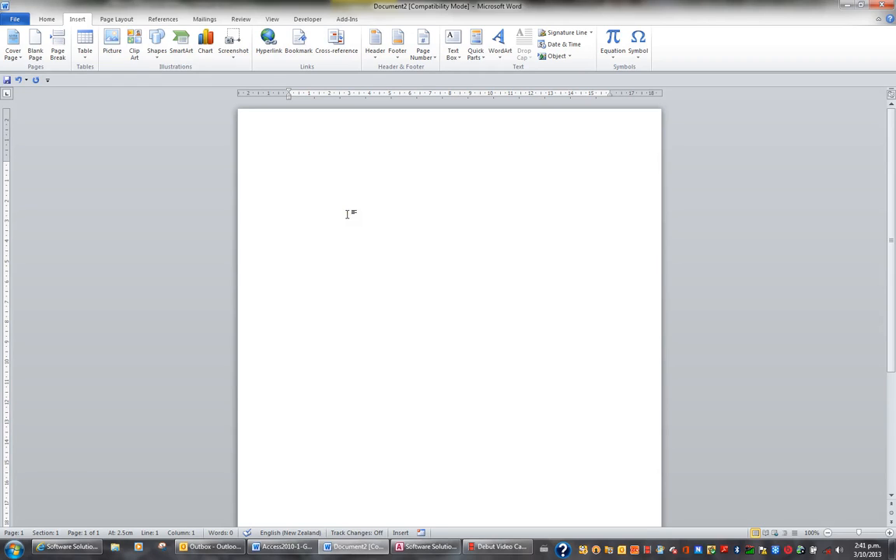
# Step: Begin the first line of the blank document with the letters 'Taup'
pyautogui.write('Tau')
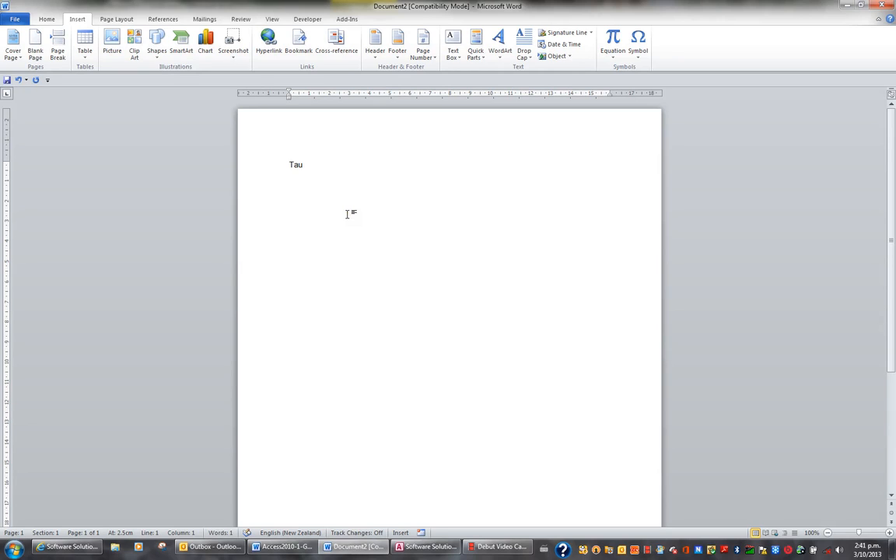
pyautogui.write('p')
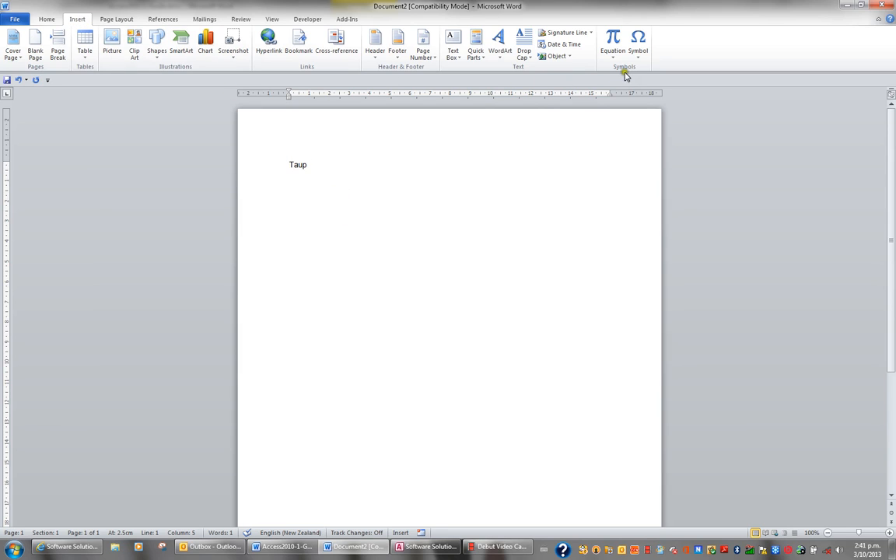
pyautogui.moveTo(638, 39)
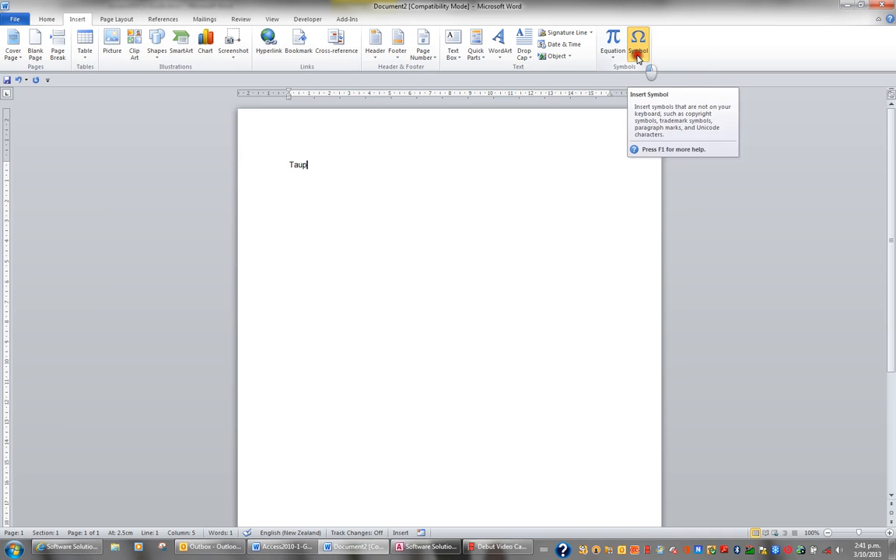
# Step: Bring up the full Symbol chart with the font set to (normal text)
pyautogui.click(637, 40)
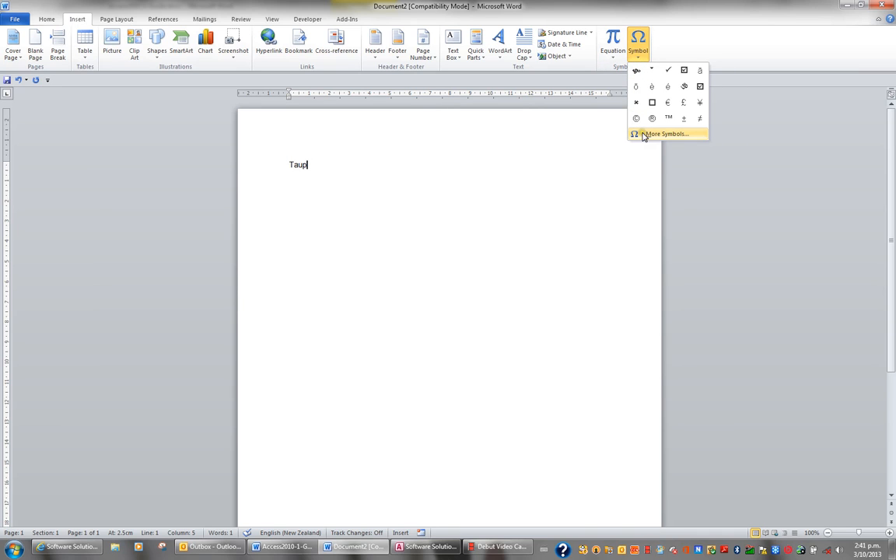
pyautogui.click(665, 134)
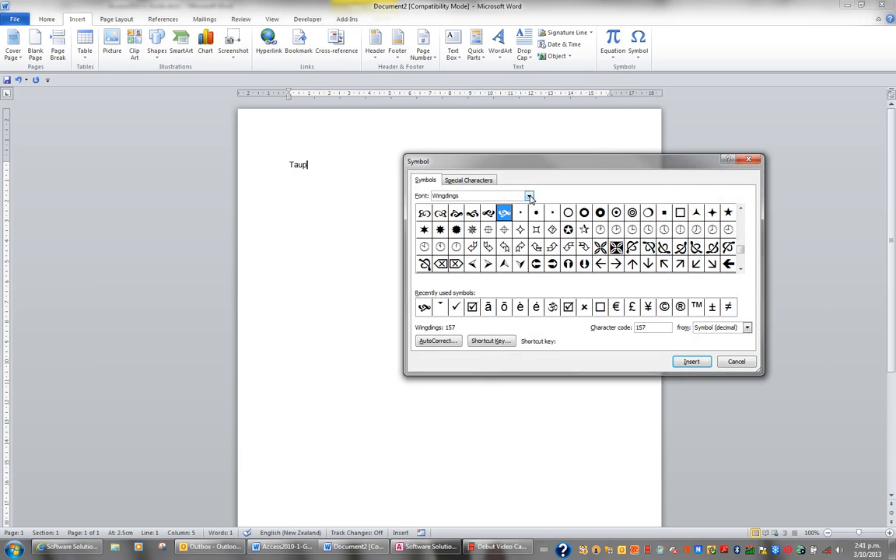
pyautogui.click(529, 196)
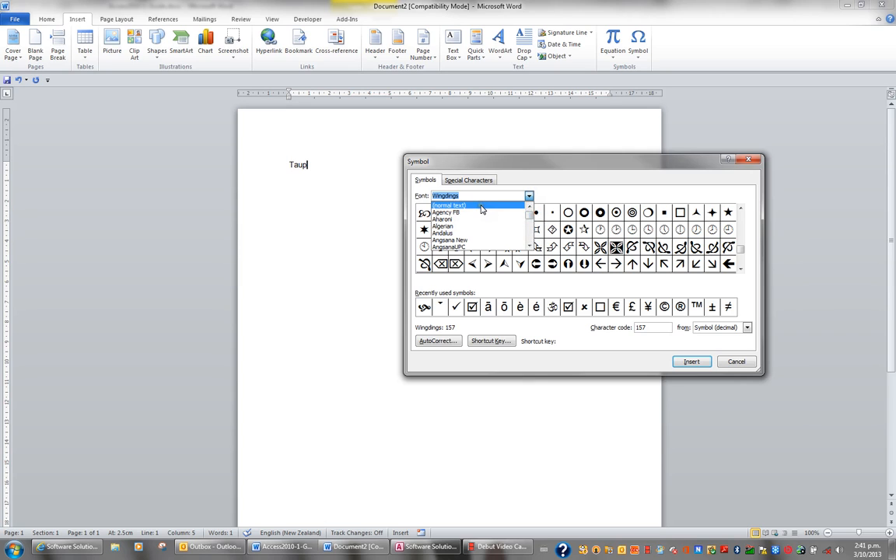
pyautogui.click(448, 205)
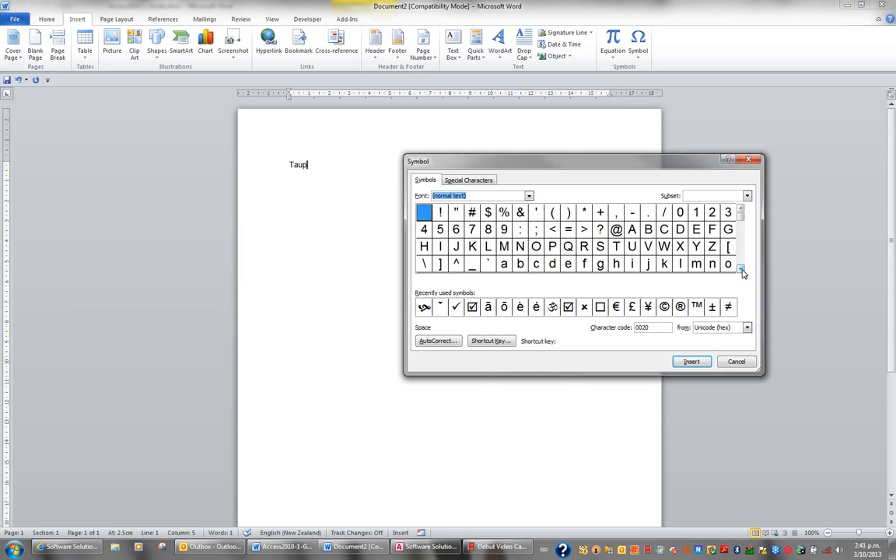
# Step: Scroll to Latin Extended-A, insert ō after 'Taup' to make 'Taupō', and close the chart
pyautogui.click(740, 271)
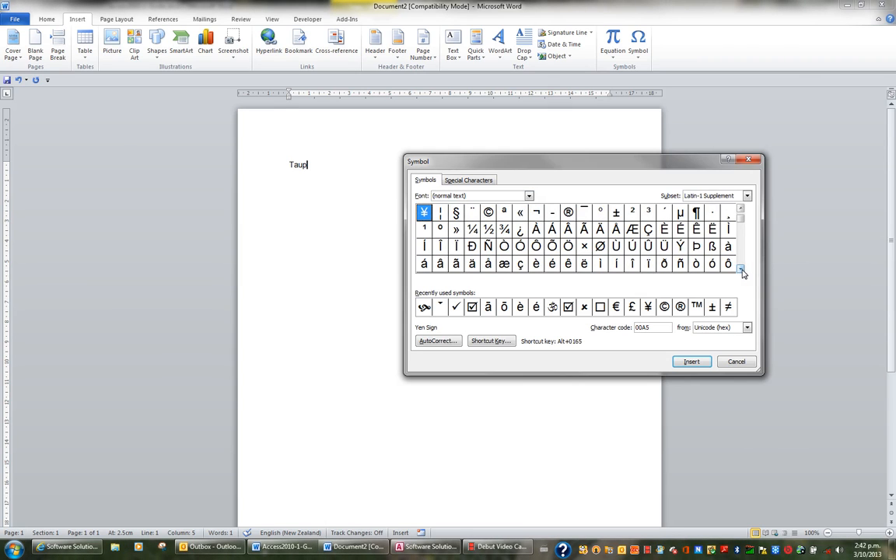
pyautogui.click(741, 269)
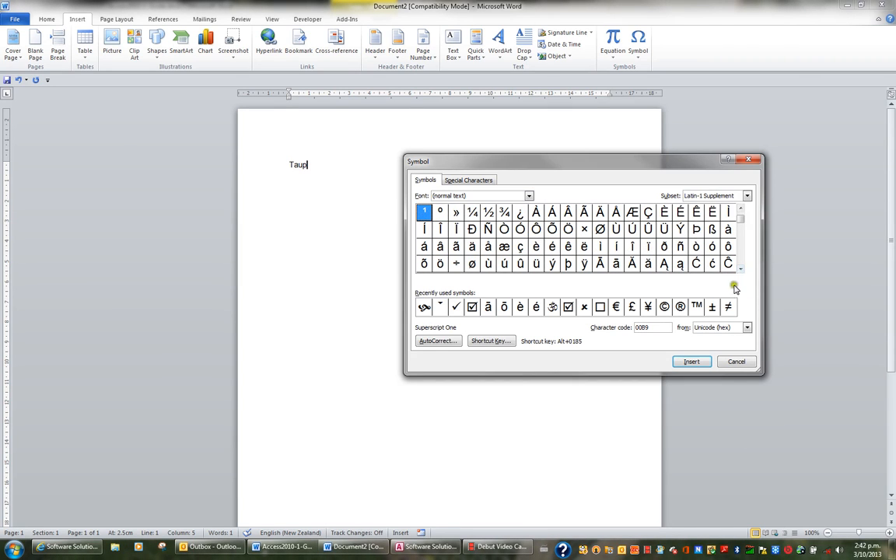
pyautogui.click(740, 267)
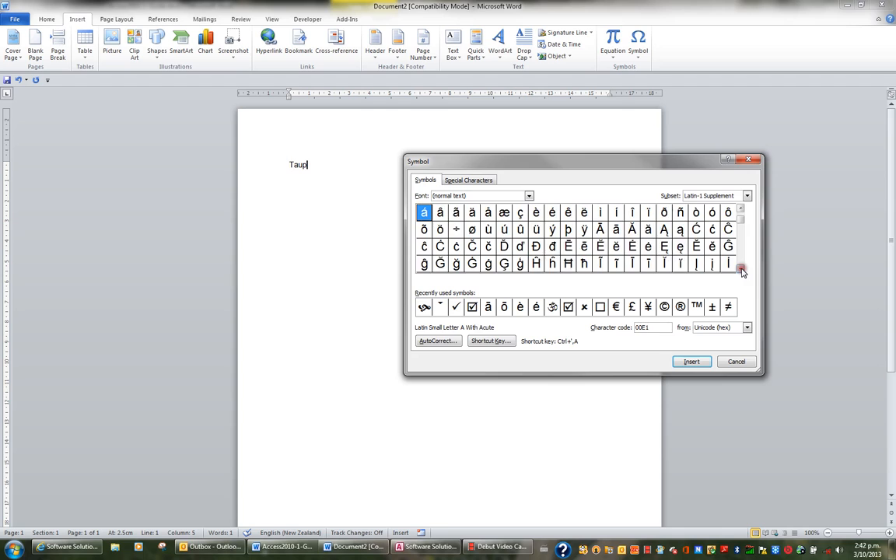
pyautogui.click(741, 271)
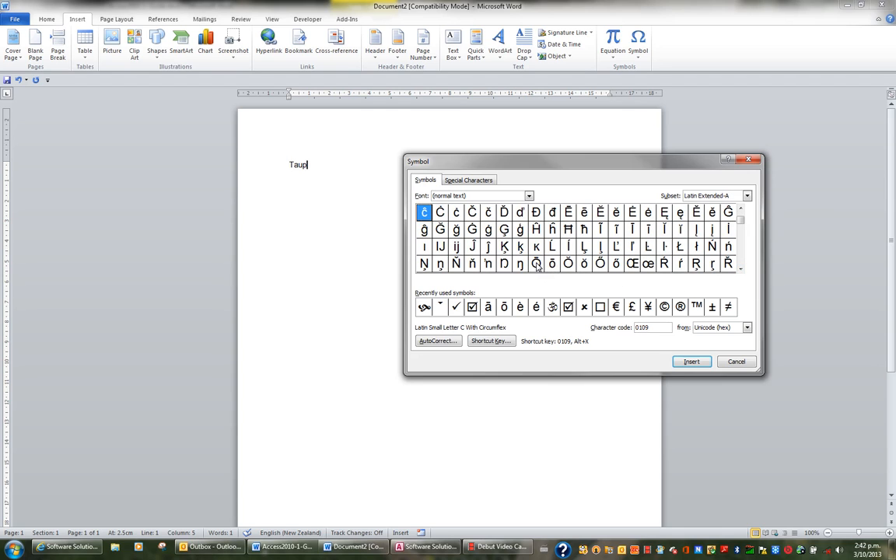
pyautogui.click(552, 265)
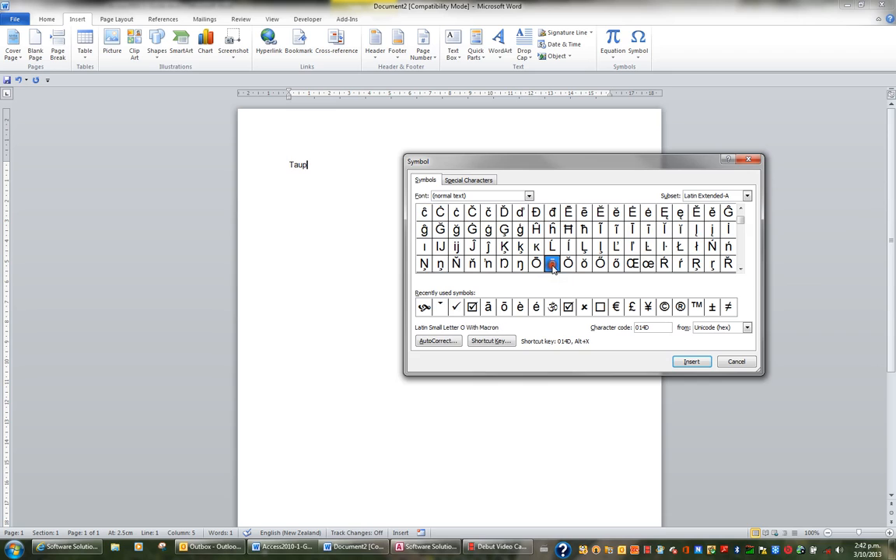
pyautogui.click(552, 263)
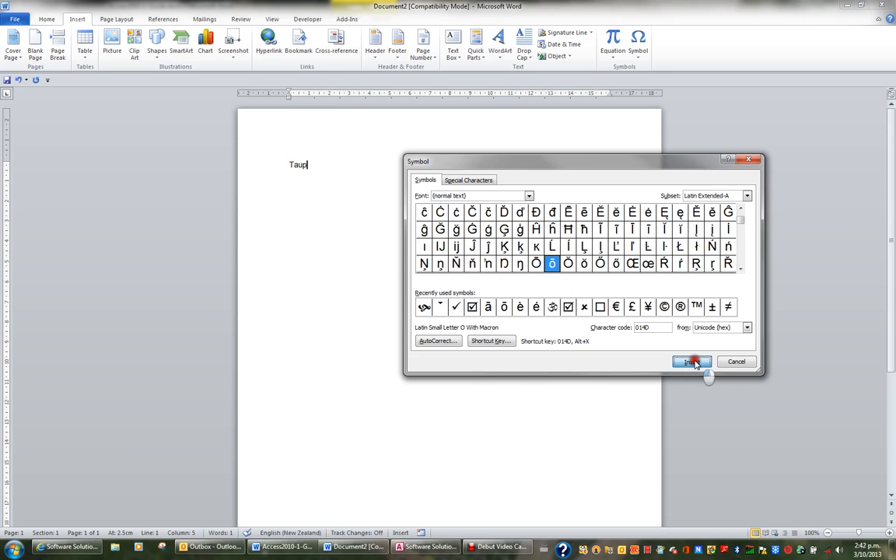
pyautogui.click(691, 361)
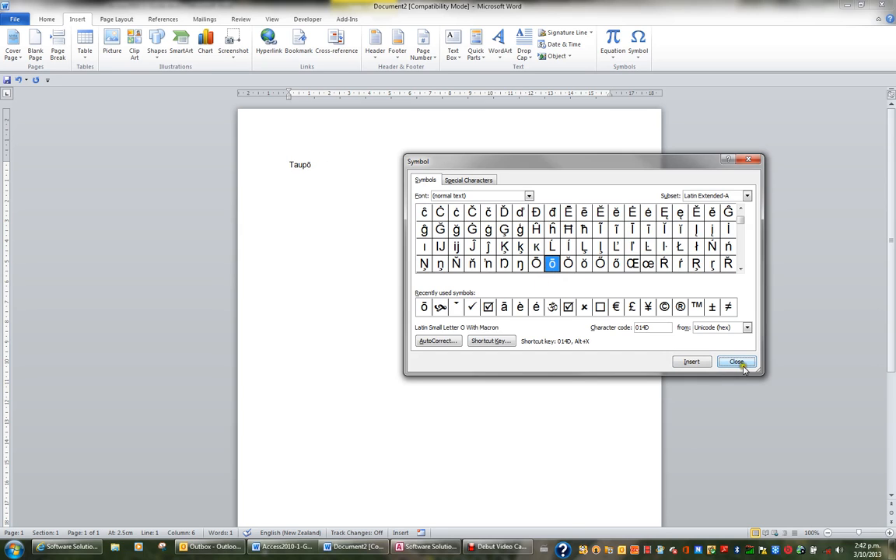
pyautogui.click(736, 361)
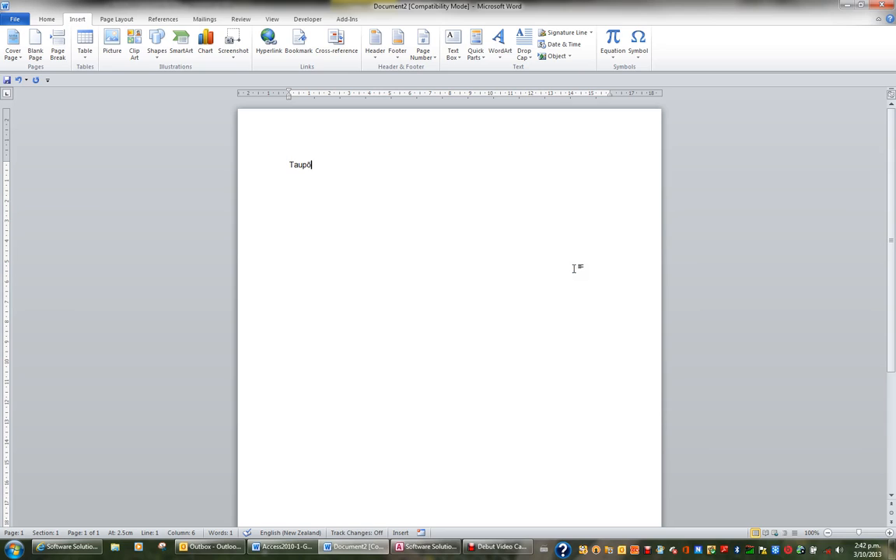
pyautogui.moveTo(566, 243)
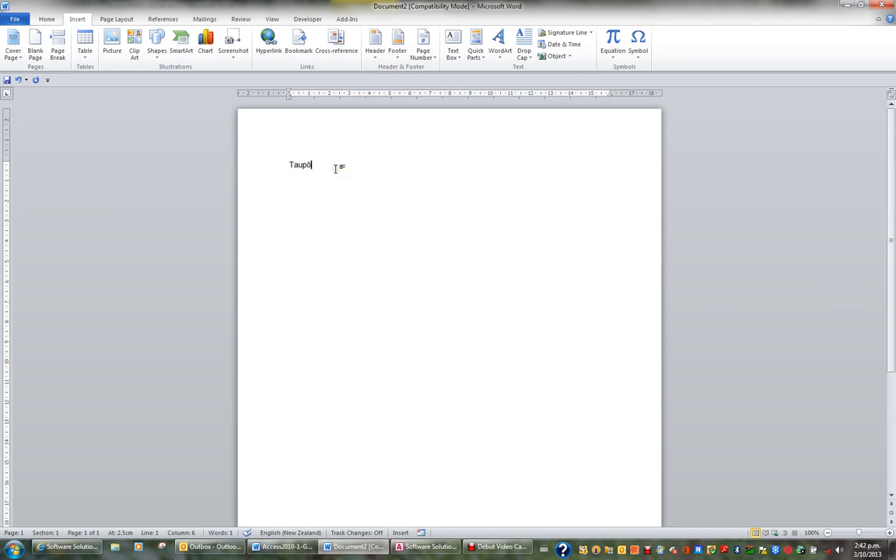
pyautogui.moveTo(274, 171)
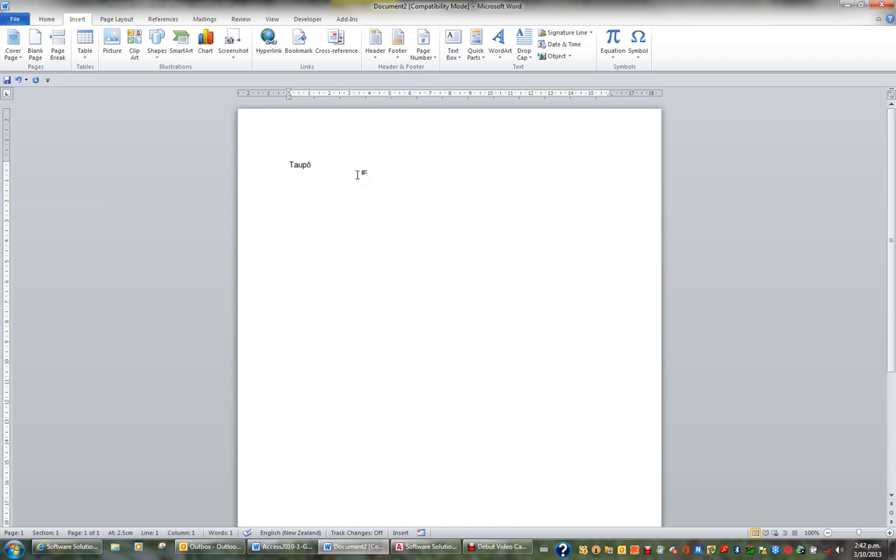
# Step: Select the word 'Taupō' so it can be reused for an AutoCorrect entry
pyautogui.doubleClick(299, 165)
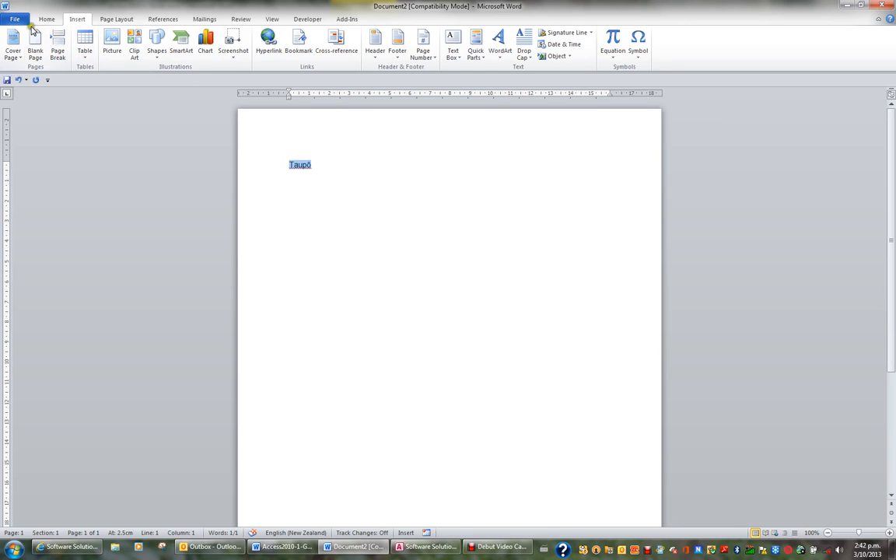
# Step: Reach the AutoCorrect settings via File, Options and Proofing
pyautogui.click(14, 19)
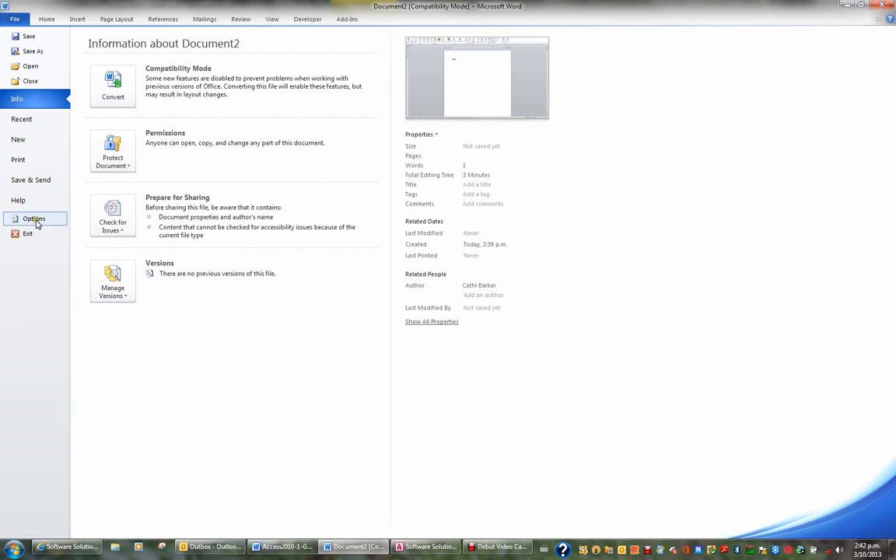
pyautogui.click(34, 218)
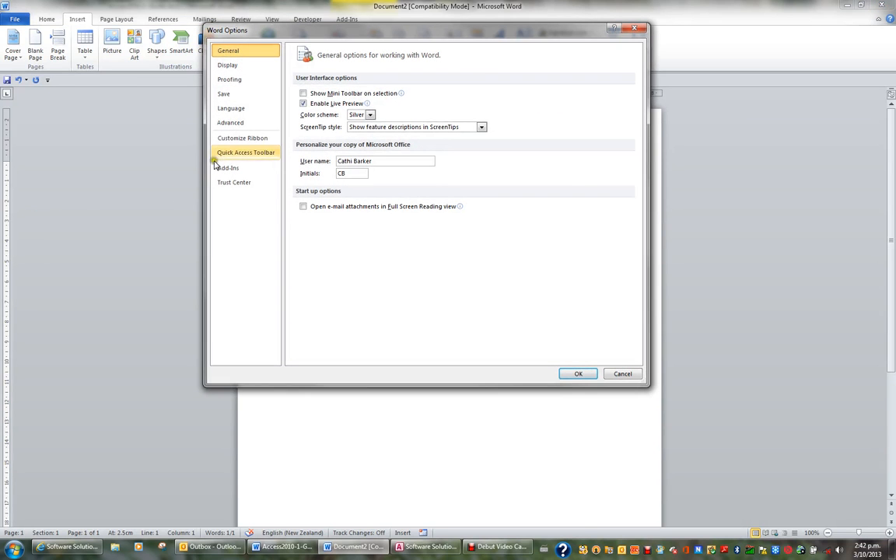
pyautogui.click(230, 80)
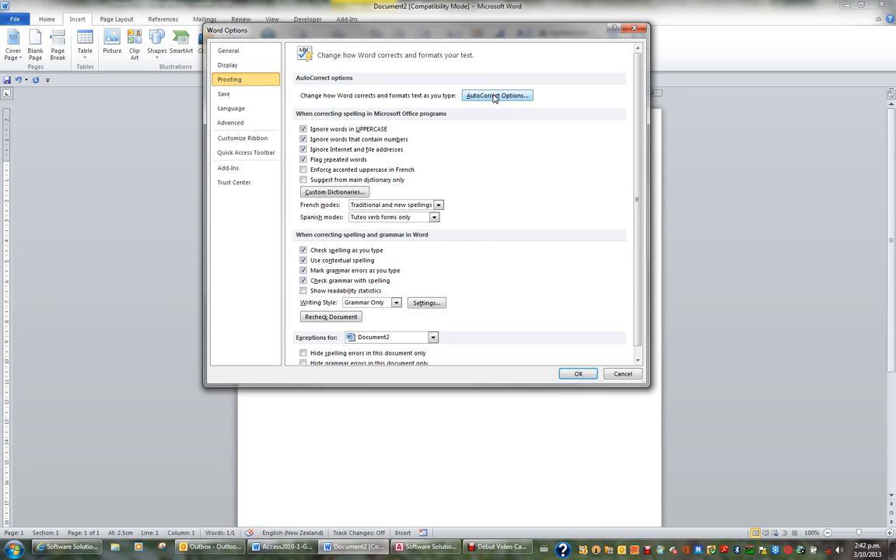
pyautogui.click(496, 95)
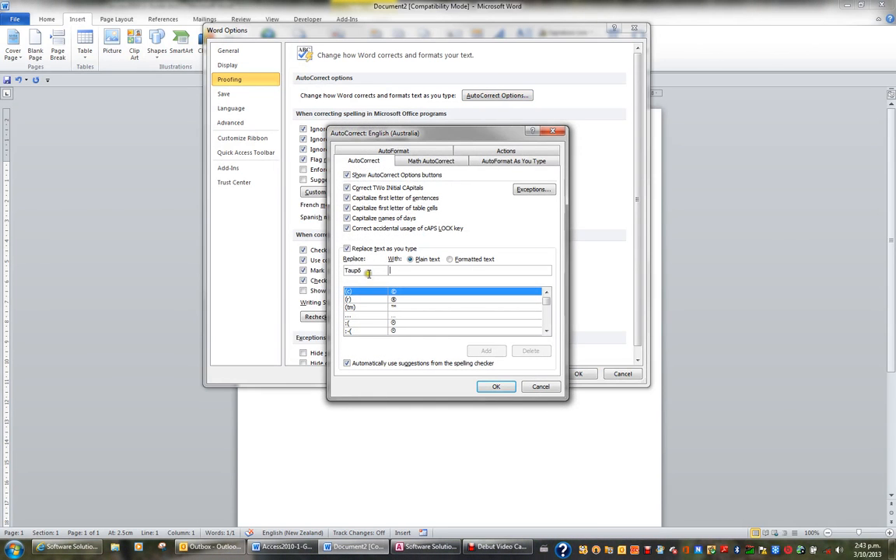
# Step: Add an entry replacing 'taupo' with the formatted word 'Taupō'
pyautogui.doubleClick(351, 271)
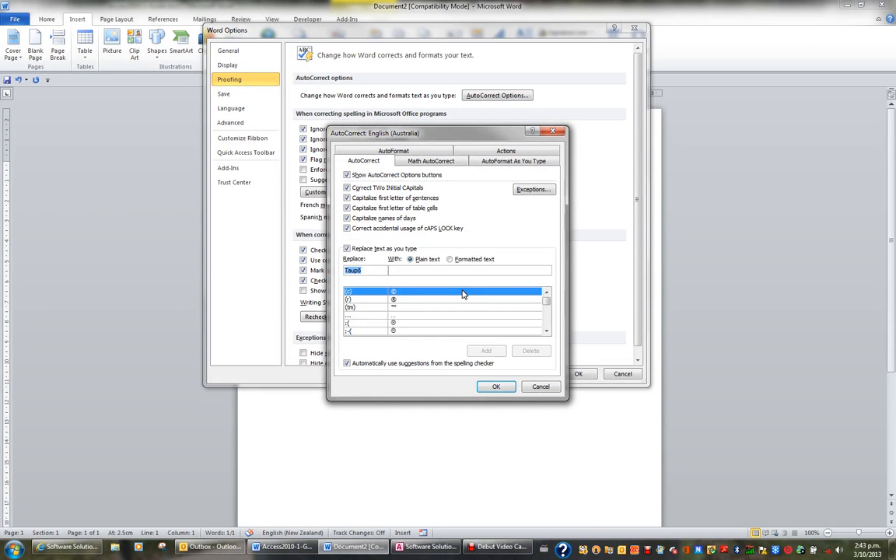
pyautogui.write('taupo')
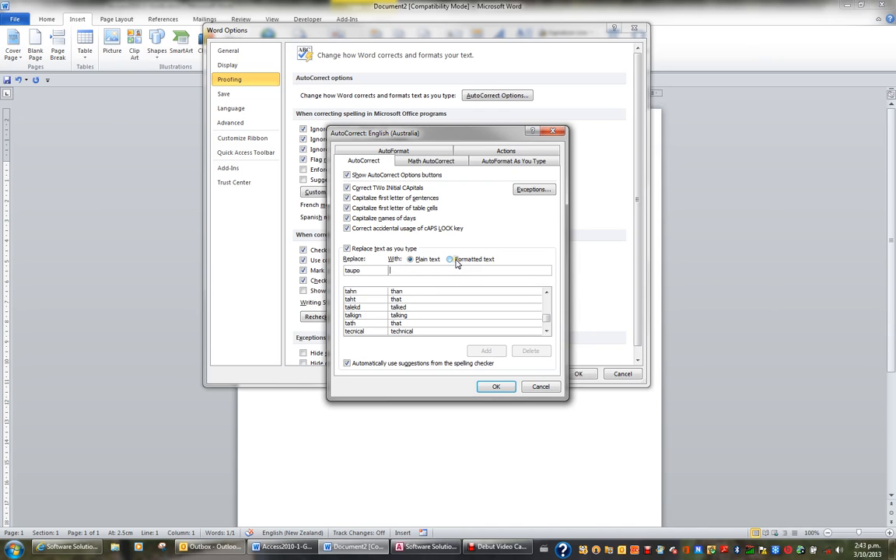
pyautogui.click(449, 258)
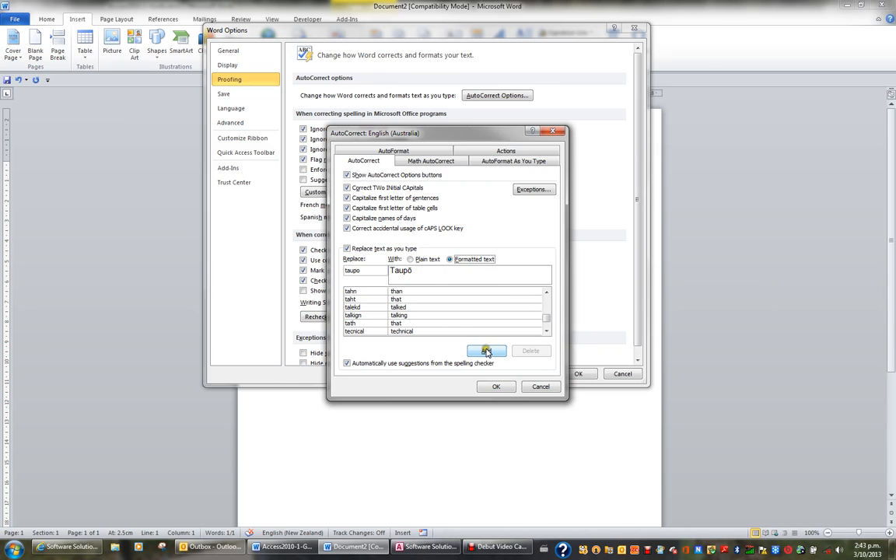
pyautogui.click(485, 351)
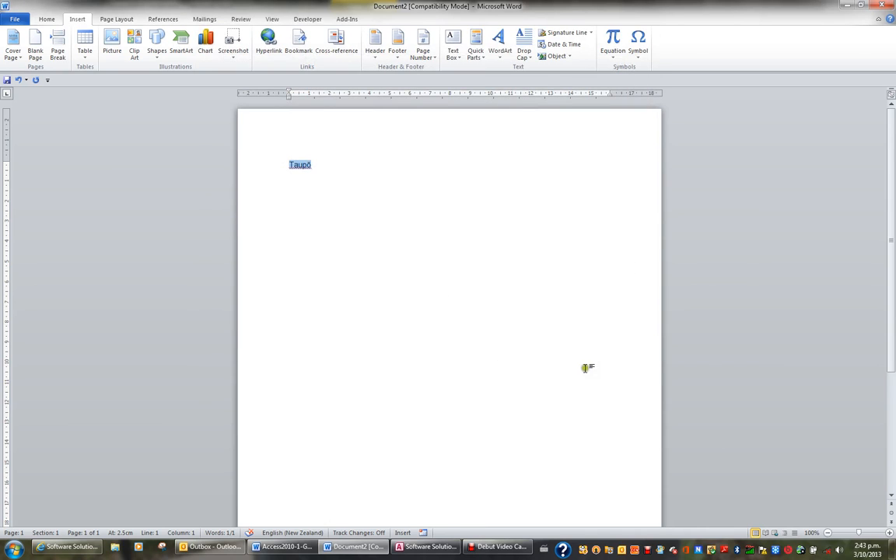
# Step: Write 'taupo' on a new line so AutoCorrect turns it into 'Taupō'
pyautogui.click(339, 180)
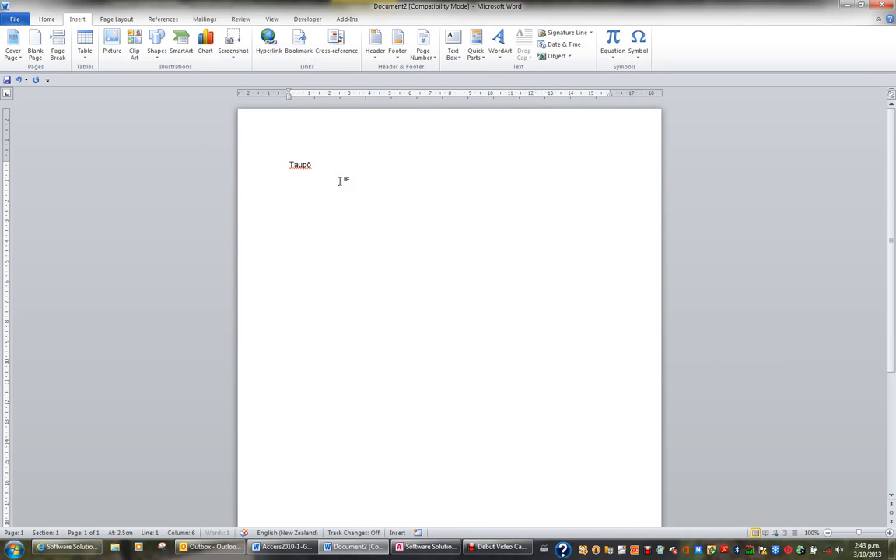
pyautogui.write('taupo')
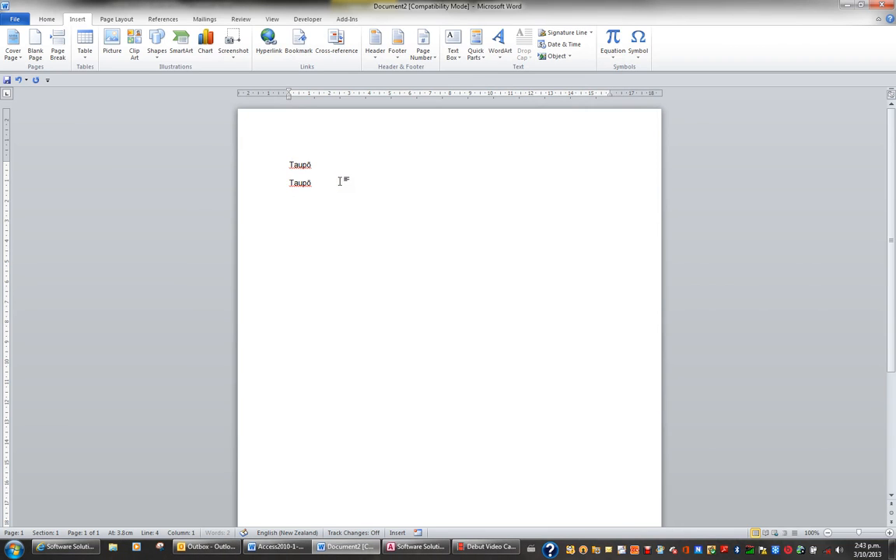
# Step: Start the third line with the letters 'Whakat'
pyautogui.write('Whak')
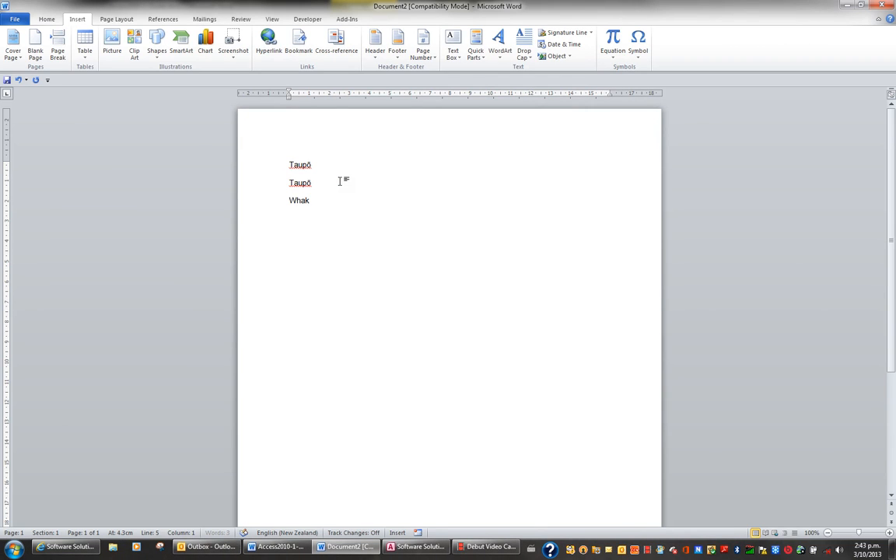
pyautogui.write('at')
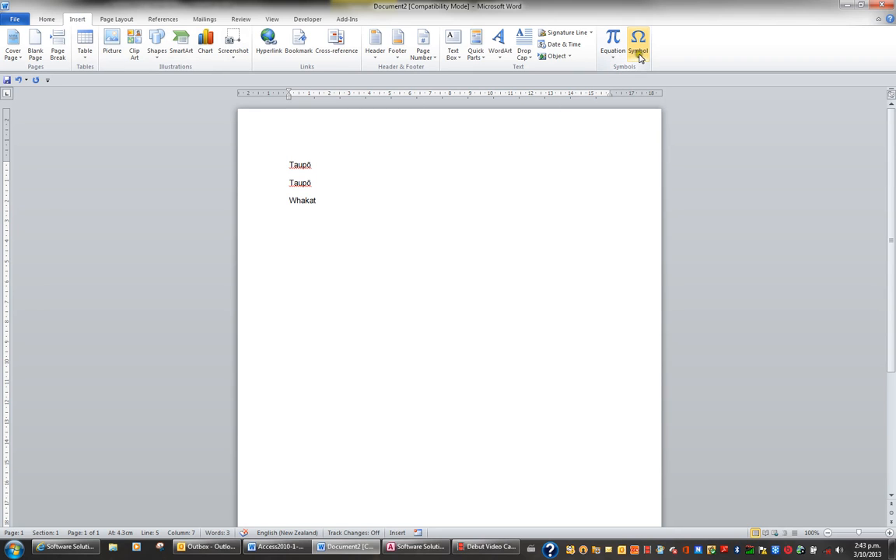
# Step: Bring up the full Symbol chart and scroll through its subsets
pyautogui.click(637, 45)
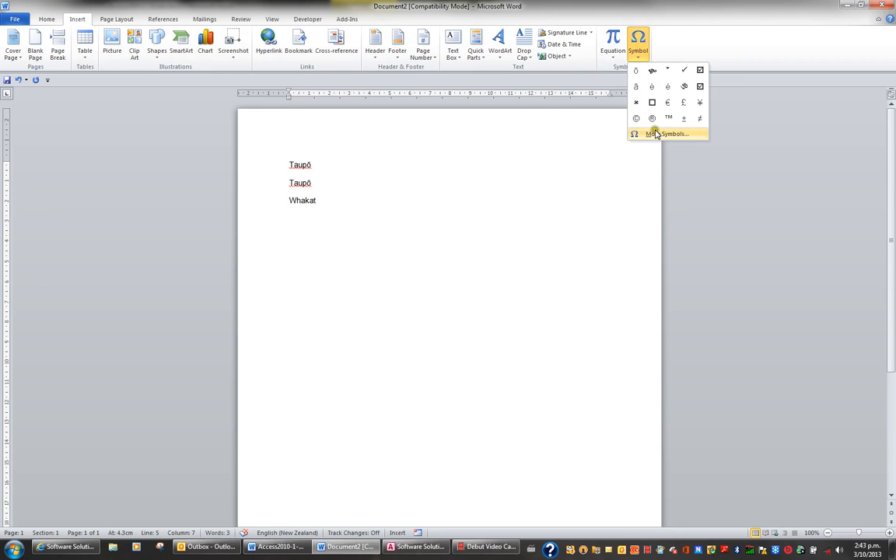
pyautogui.click(665, 134)
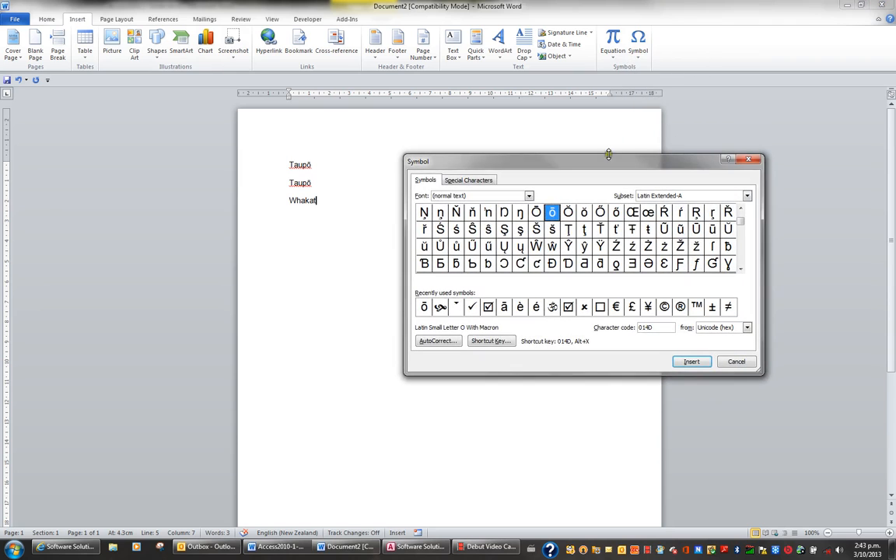
pyautogui.moveTo(591, 258)
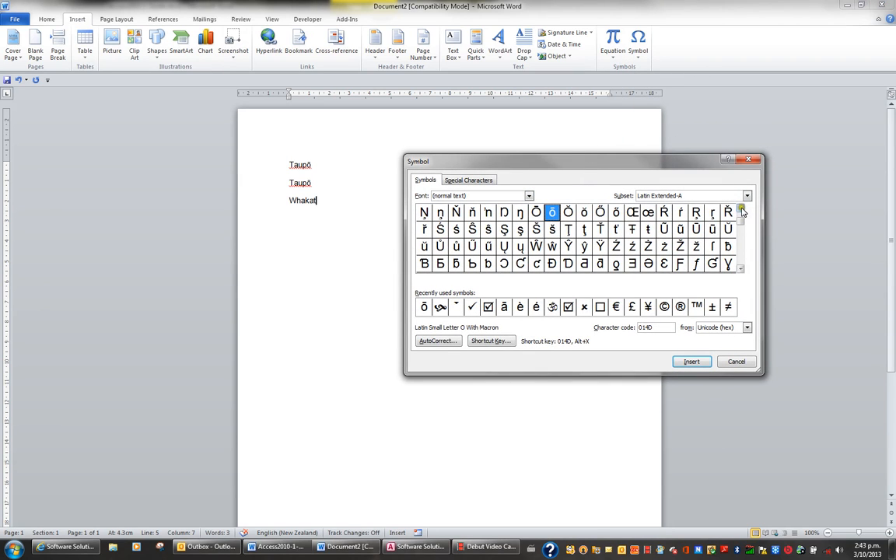
pyautogui.click(740, 209)
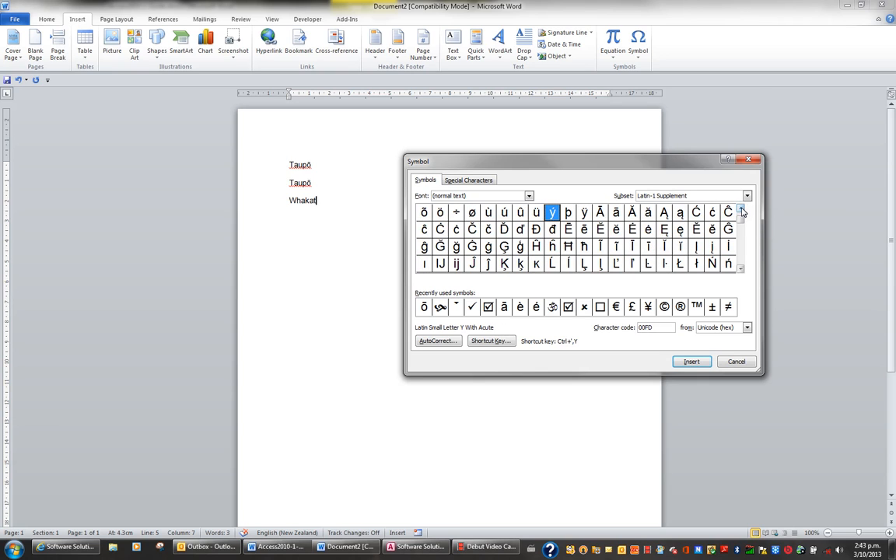
pyautogui.click(740, 210)
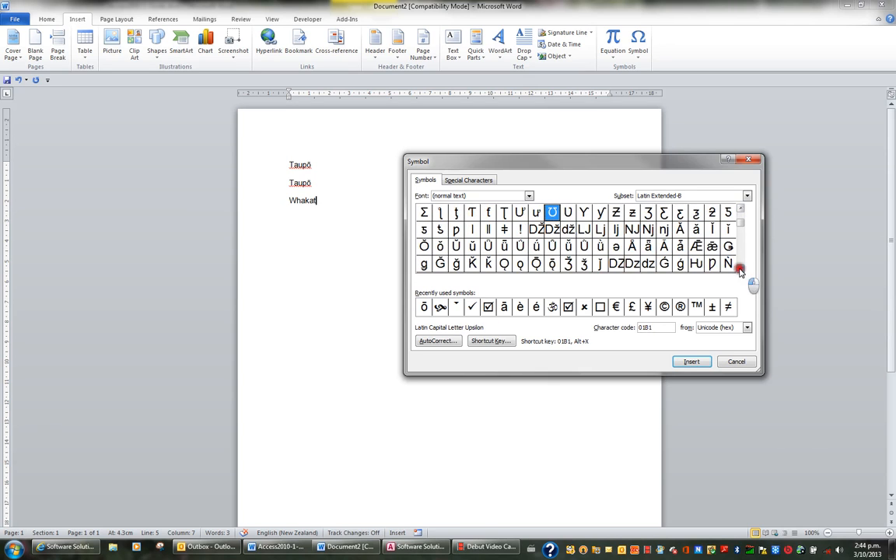
pyautogui.click(740, 267)
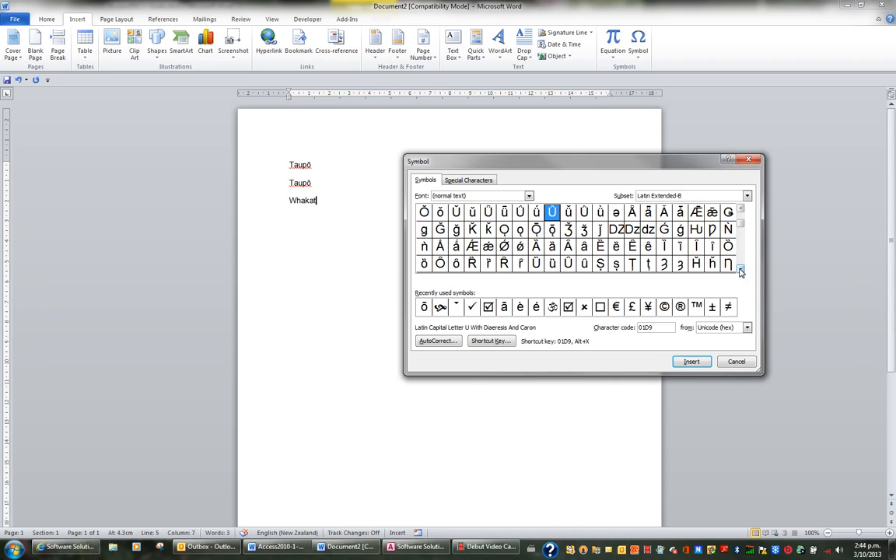
pyautogui.click(741, 270)
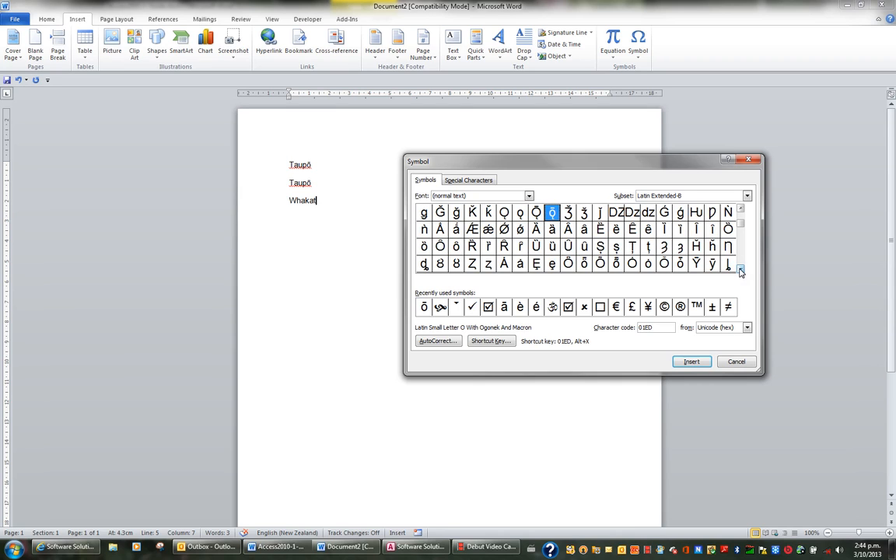
# Step: Scroll on to Latin Small Letter A With Macron and select it
pyautogui.click(741, 269)
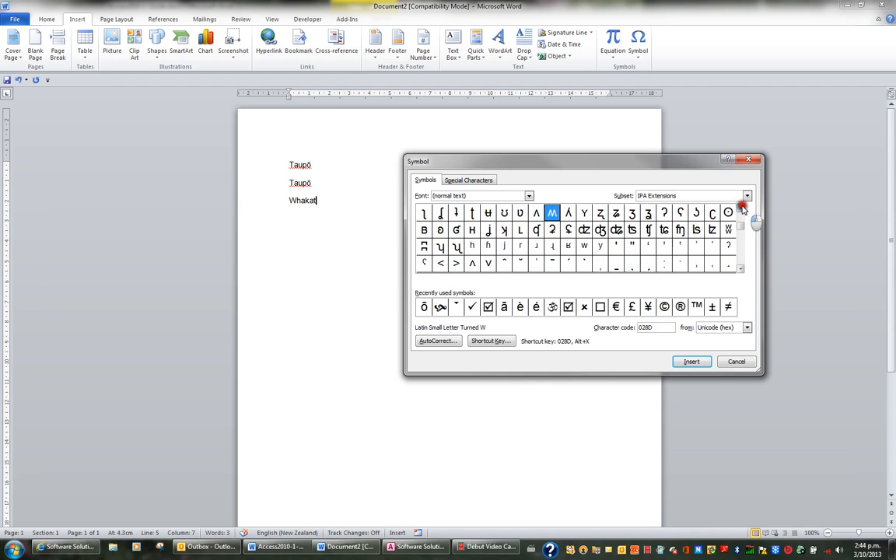
pyautogui.click(740, 209)
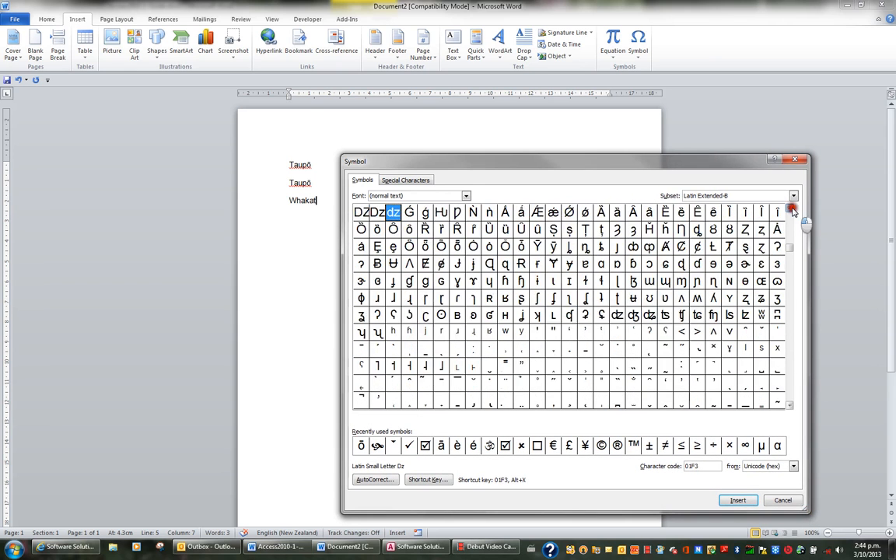
pyautogui.click(791, 211)
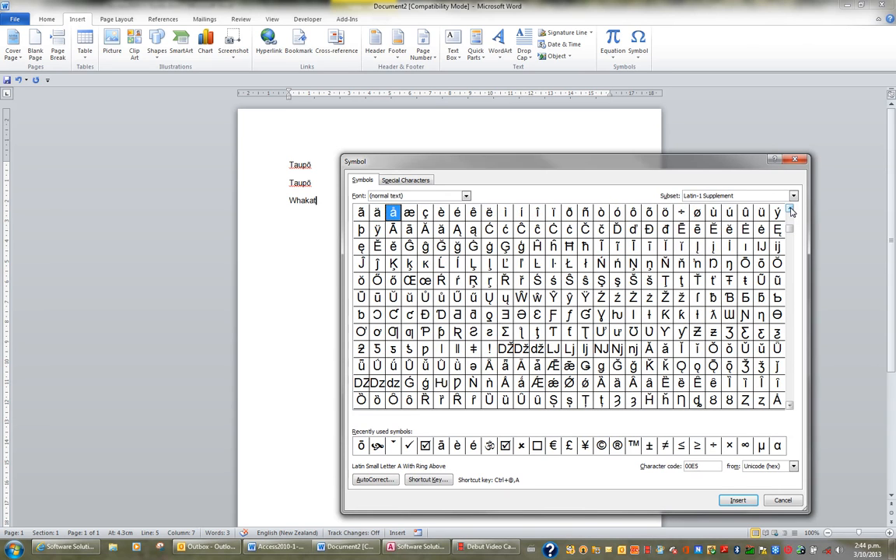
pyautogui.click(790, 211)
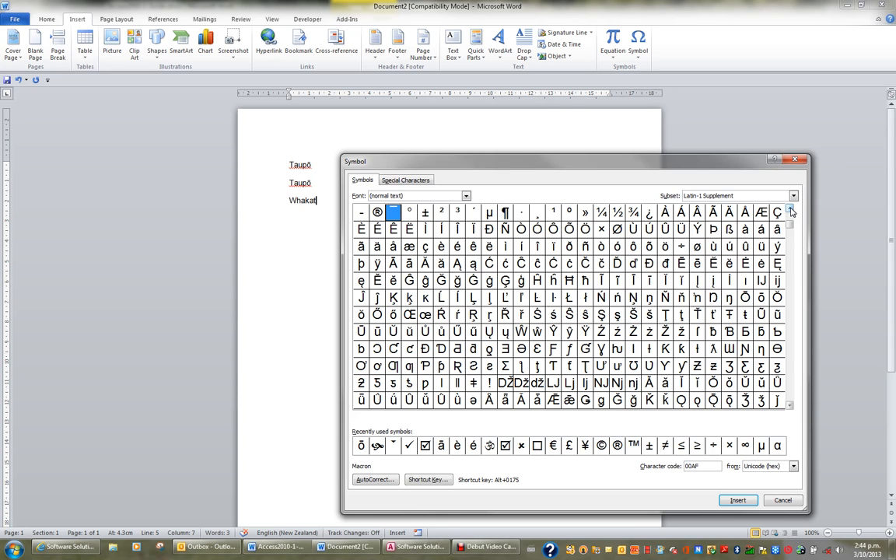
pyautogui.click(790, 212)
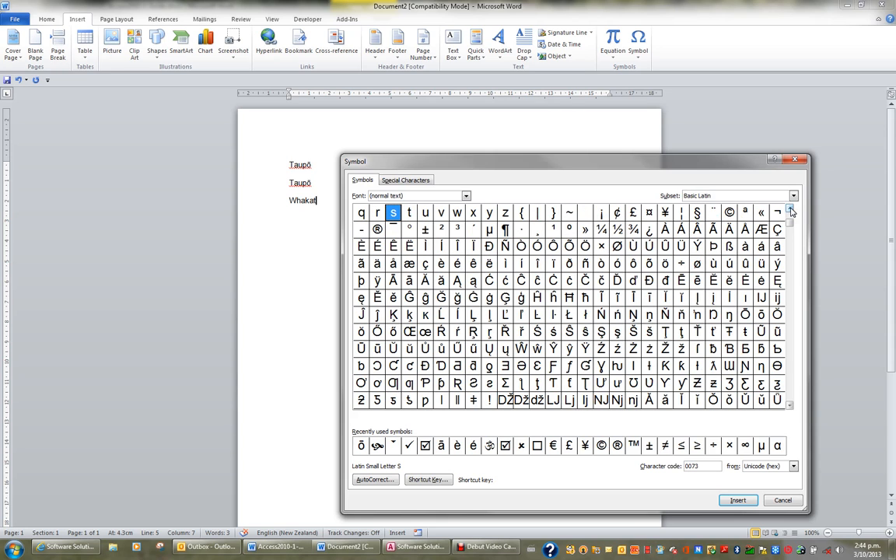
pyautogui.click(409, 280)
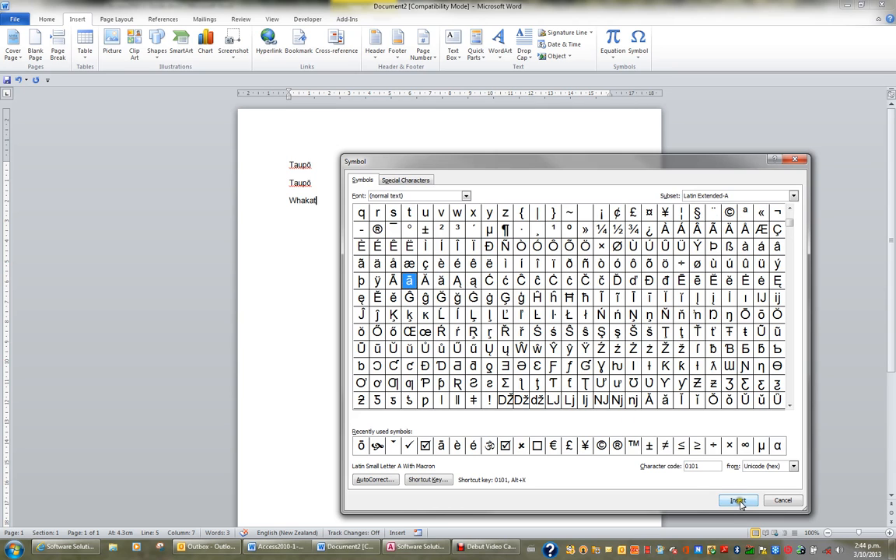
# Step: Insert ā to complete 'Whakatāne' on the third line and select the word
pyautogui.click(738, 501)
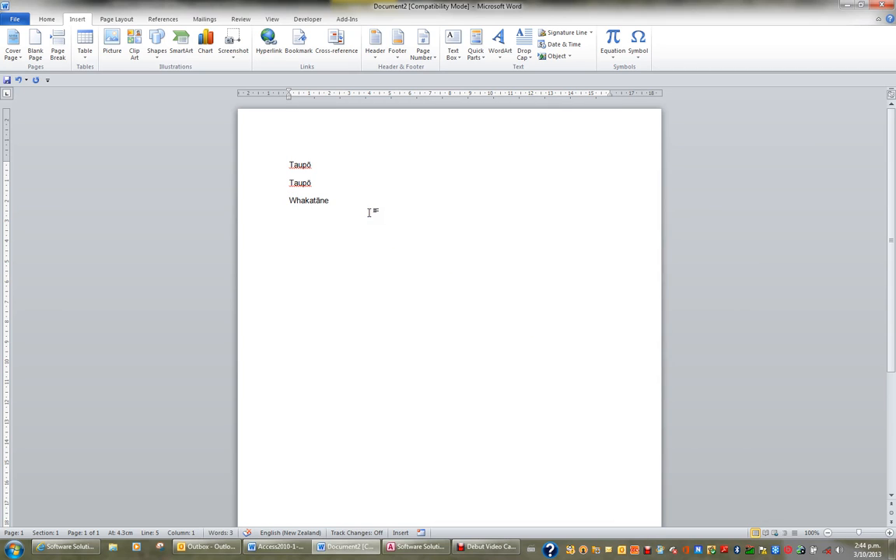
pyautogui.doubleClick(308, 199)
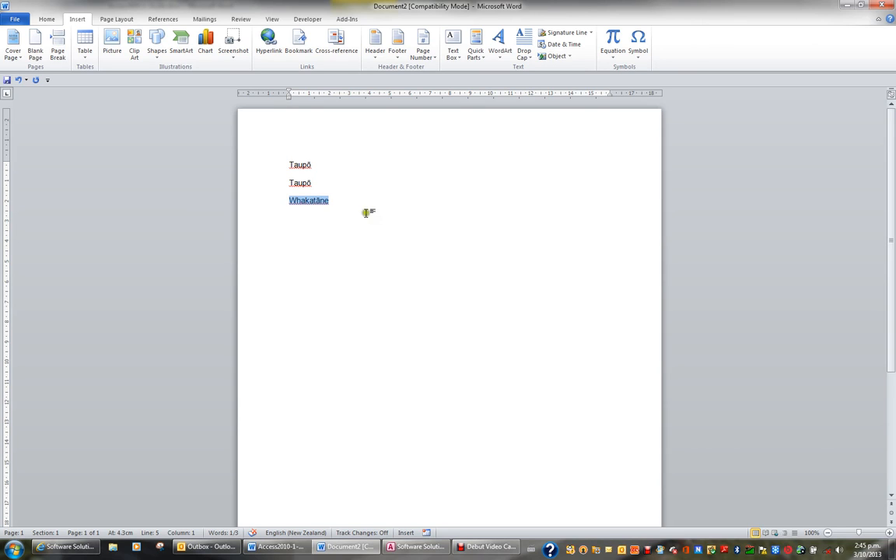
# Step: Reach the AutoCorrect settings again via File, Options and Proofing
pyautogui.click(14, 19)
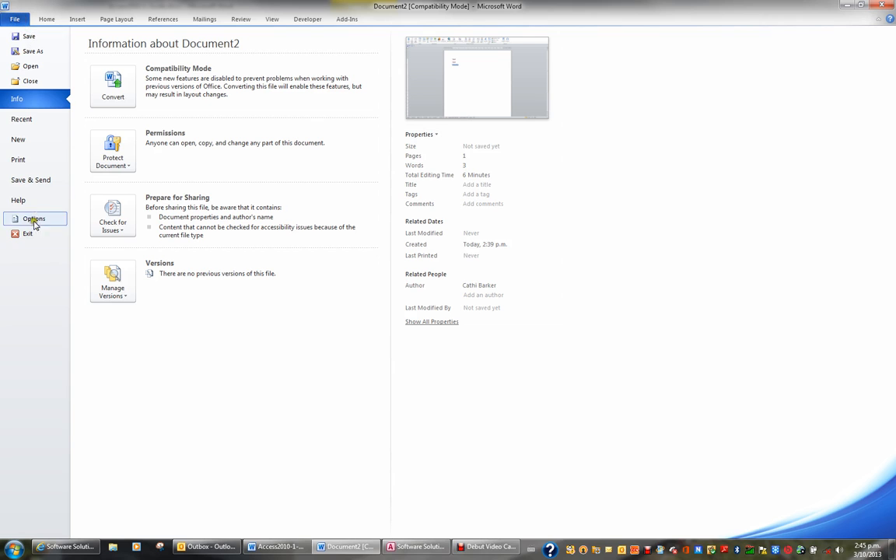
pyautogui.click(34, 218)
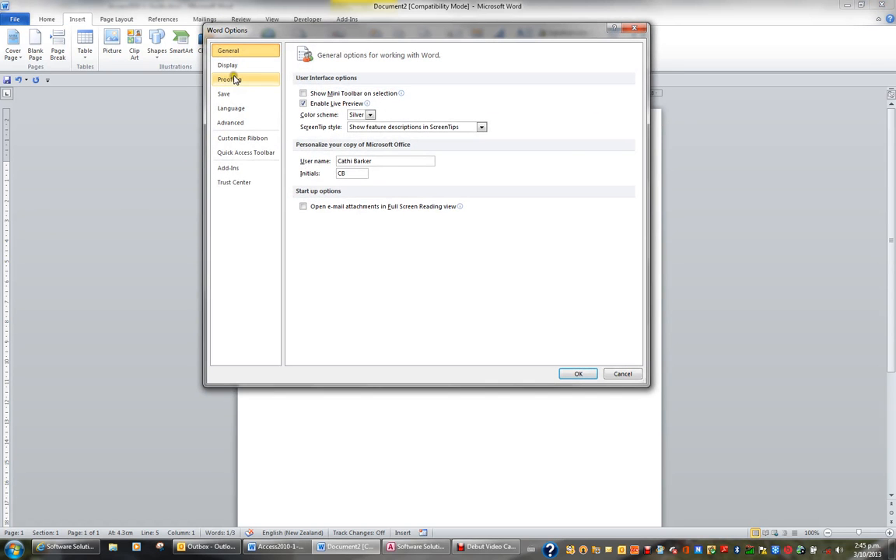
pyautogui.click(229, 78)
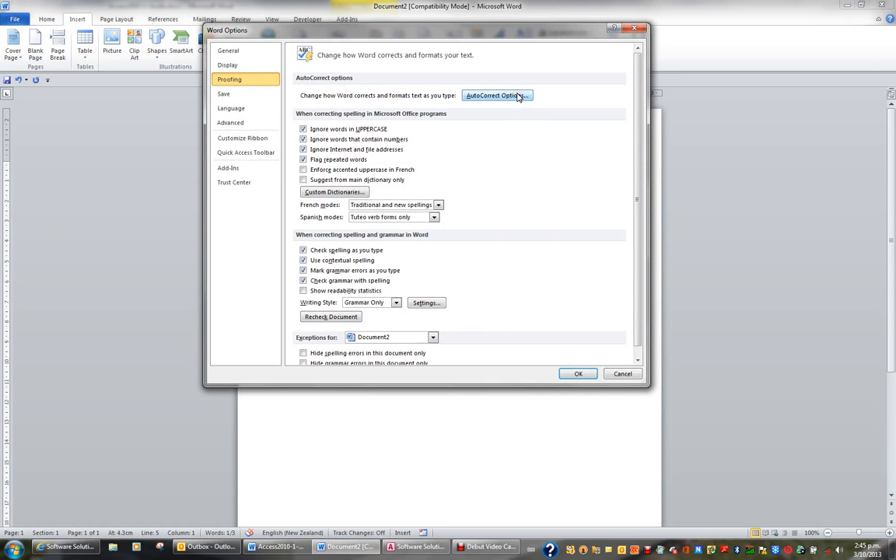
pyautogui.click(496, 95)
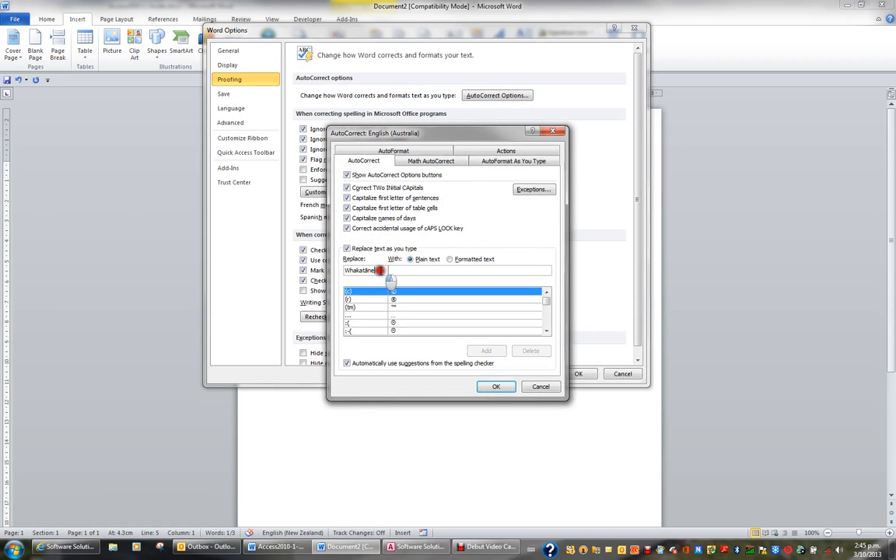
# Step: Add an entry replacing 'whakatane' with the formatted 'Whakatāne' and confirm
pyautogui.write('w')
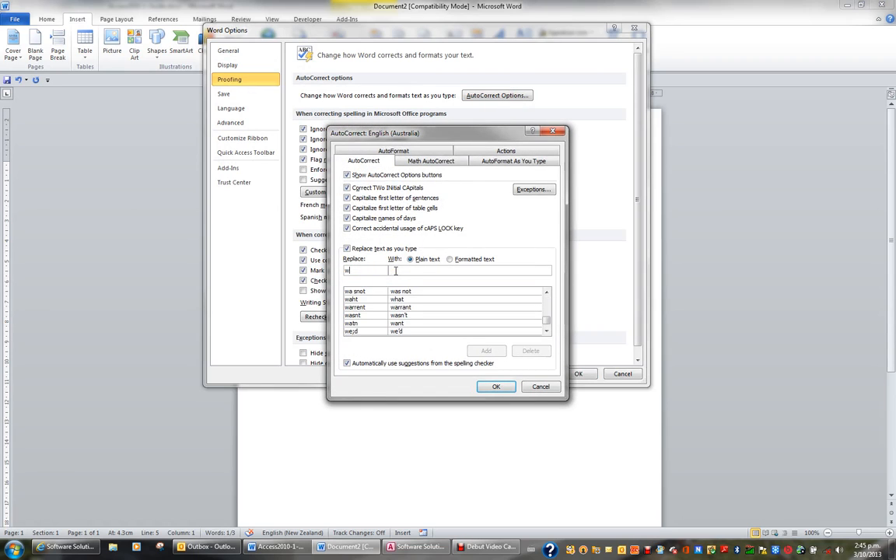
pyautogui.write('hakatane')
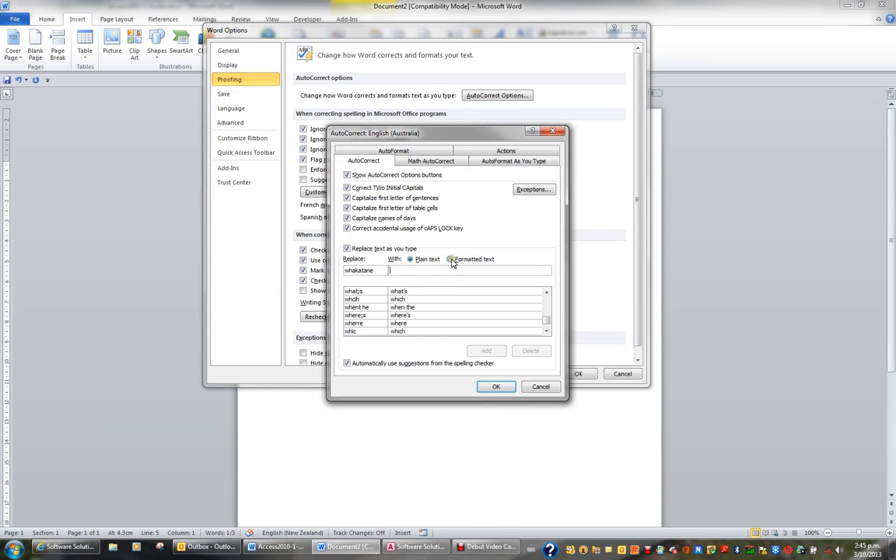
pyautogui.click(450, 258)
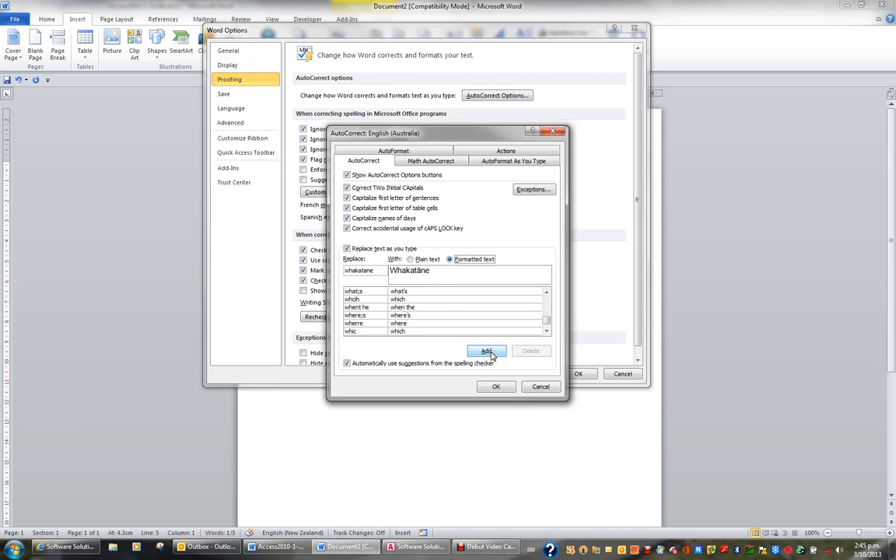
pyautogui.click(485, 352)
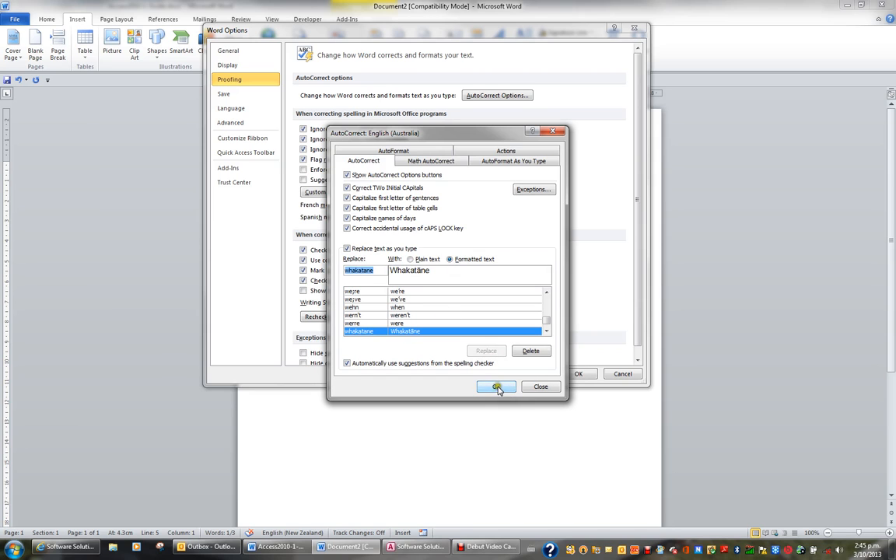
pyautogui.click(496, 386)
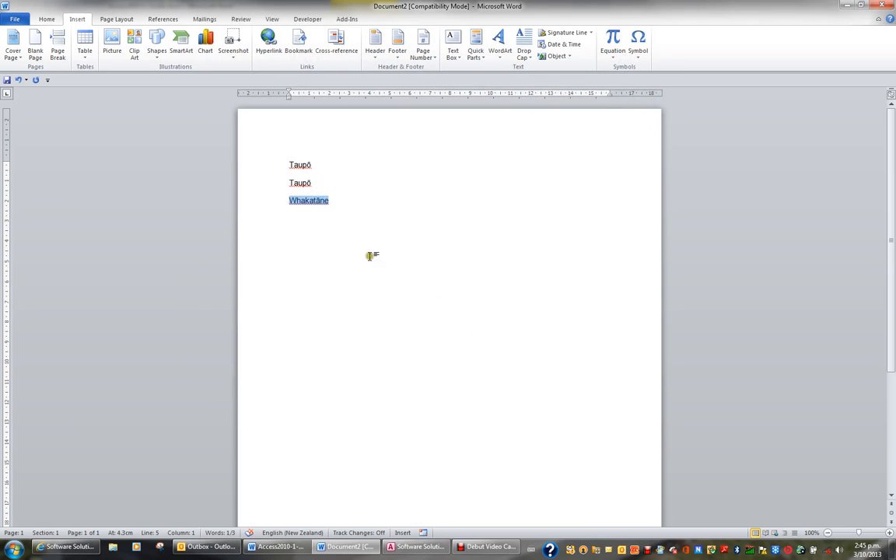
# Step: Write 'whakatane' on a fourth line for AutoCorrect to replace
pyautogui.write('w')
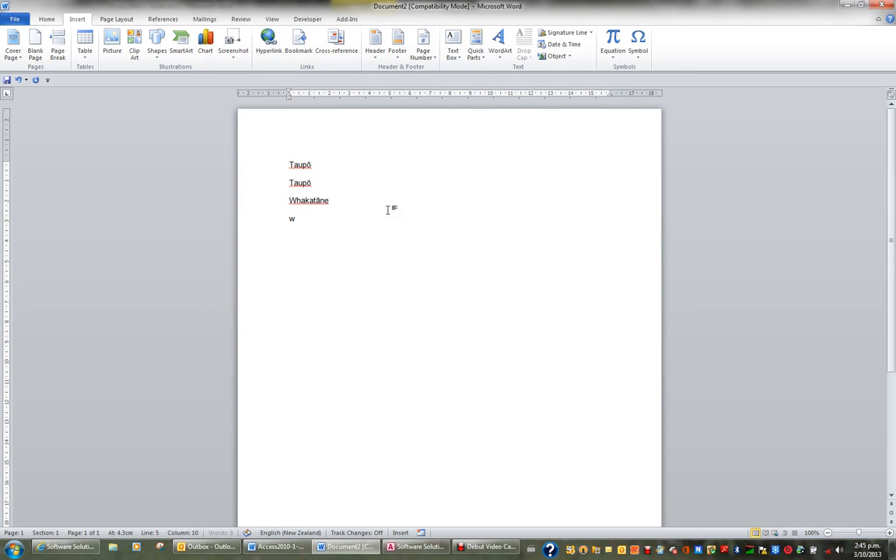
pyautogui.write('hakatane')
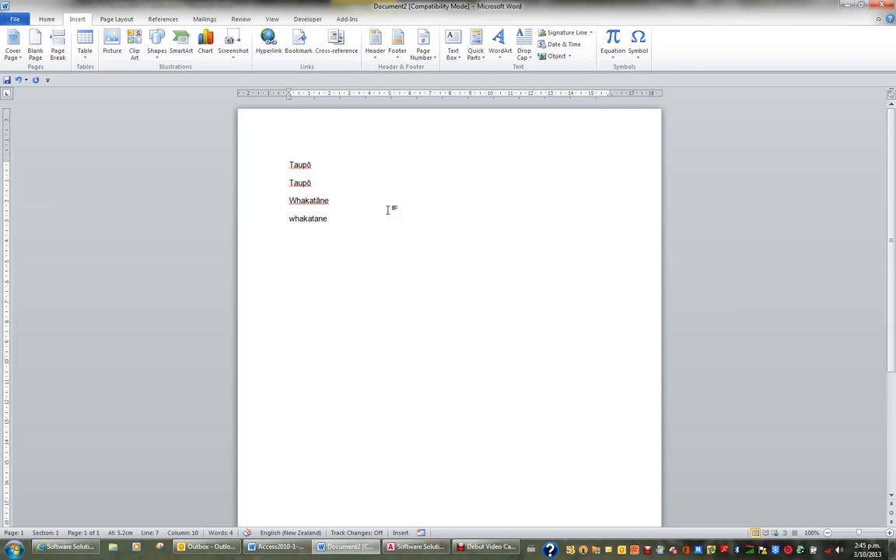